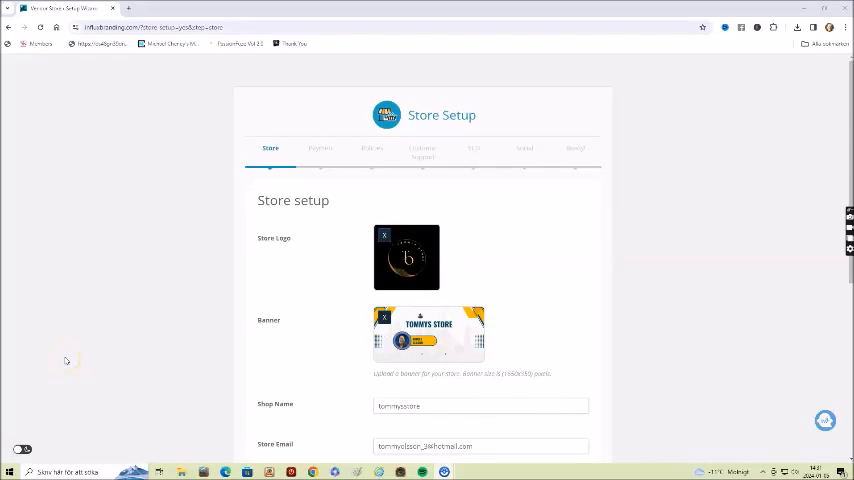
{"action": "mouse_move", "coordinate": [64, 362]}
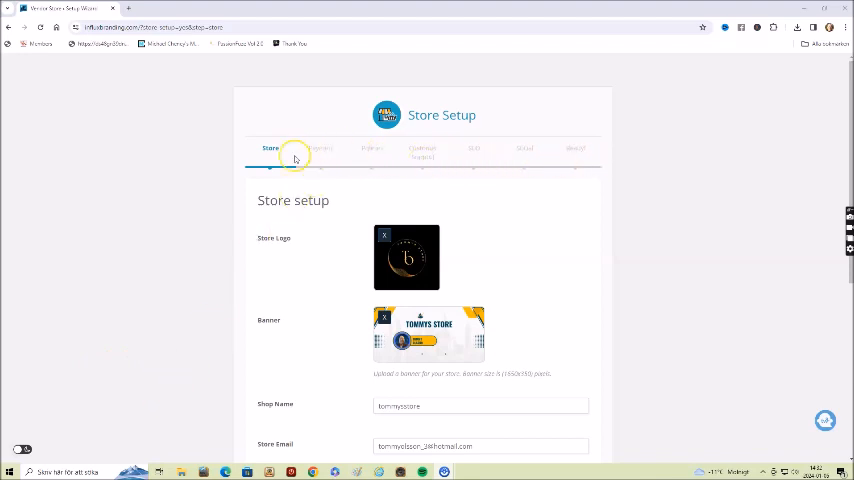
{"action": "mouse_move", "coordinate": [357, 151]}
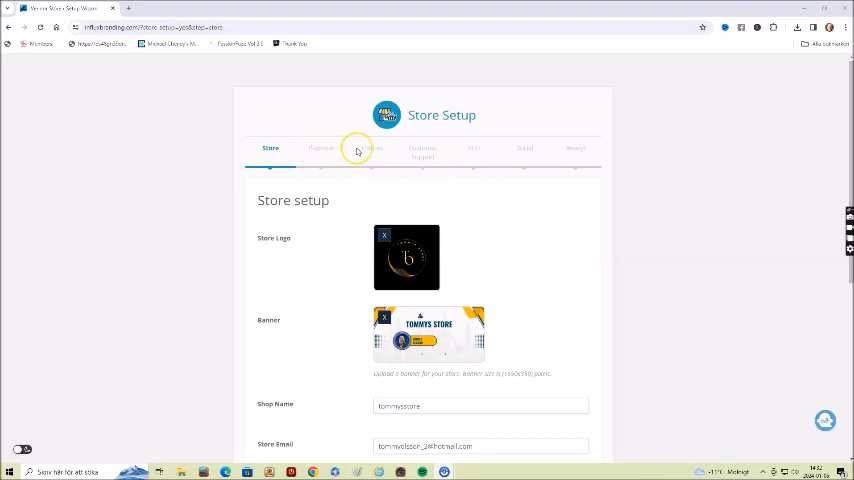
{"action": "mouse_move", "coordinate": [405, 153]}
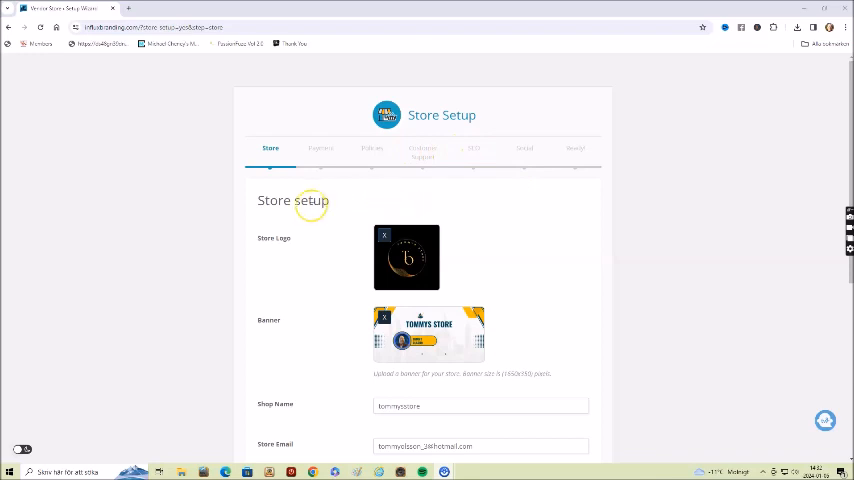
Step: Scroll through the Store step form to review the name, email, phone and shop description fields
{"action": "scroll", "scroll_direction": "down", "scroll_amount": 3}
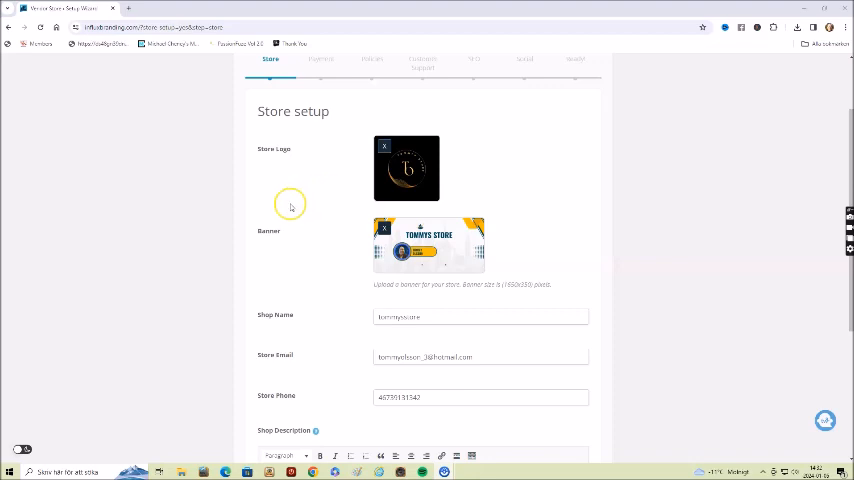
{"action": "mouse_move", "coordinate": [339, 223]}
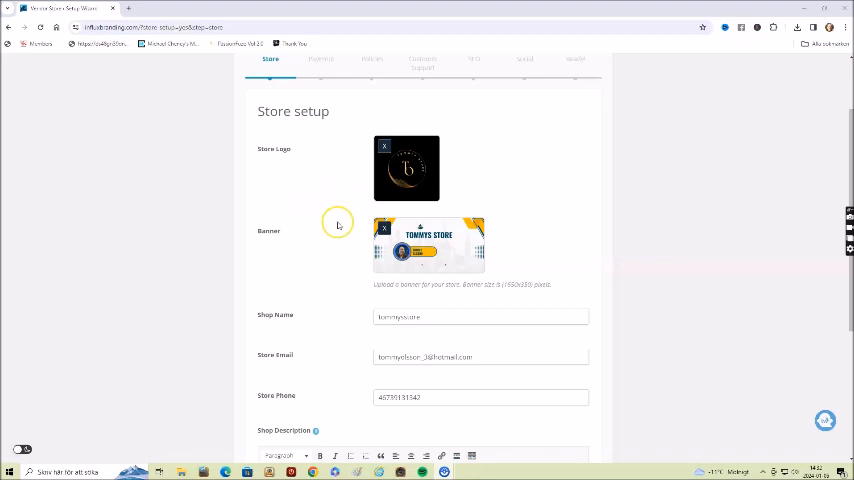
{"action": "scroll", "scroll_direction": "down", "scroll_amount": 3}
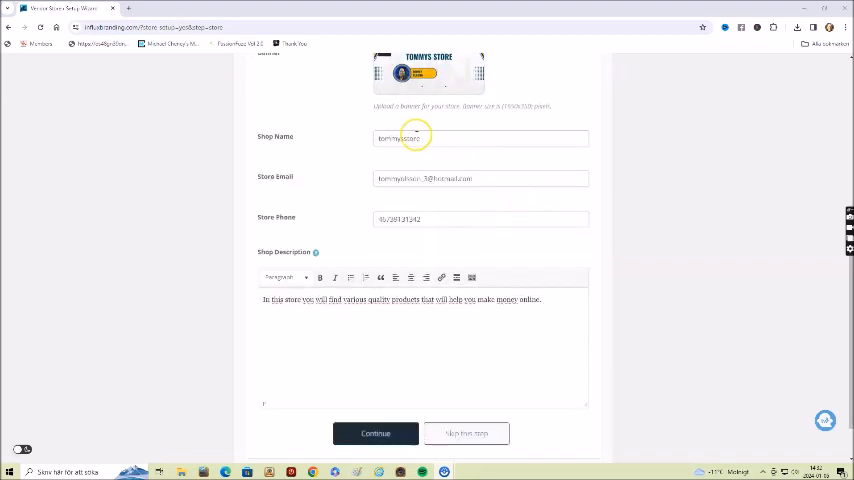
{"action": "mouse_move", "coordinate": [500, 187]}
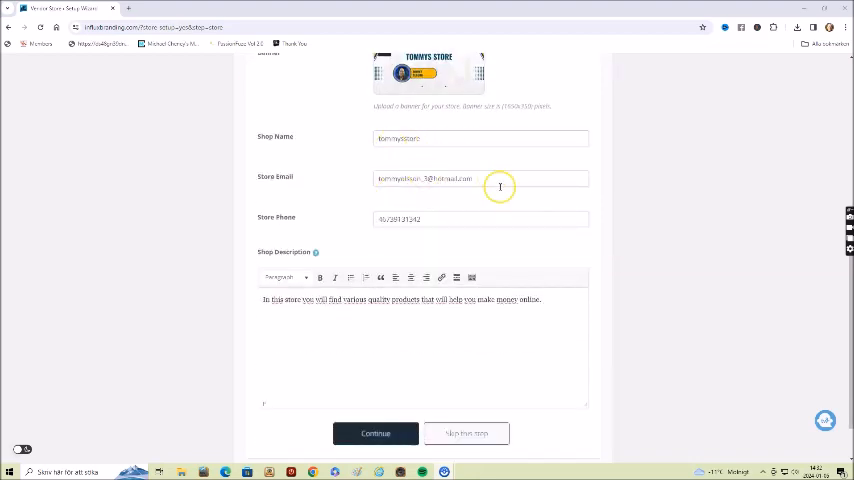
{"action": "scroll", "scroll_direction": "down", "scroll_amount": 3}
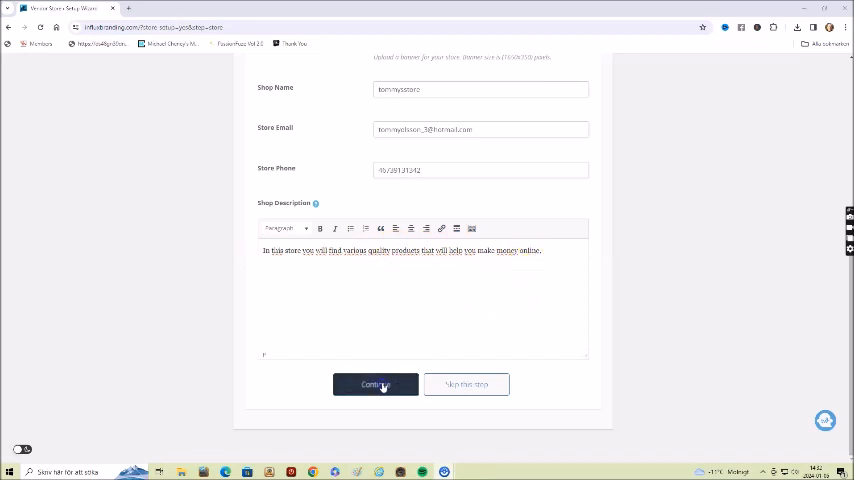
{"action": "mouse_move", "coordinate": [29, 422]}
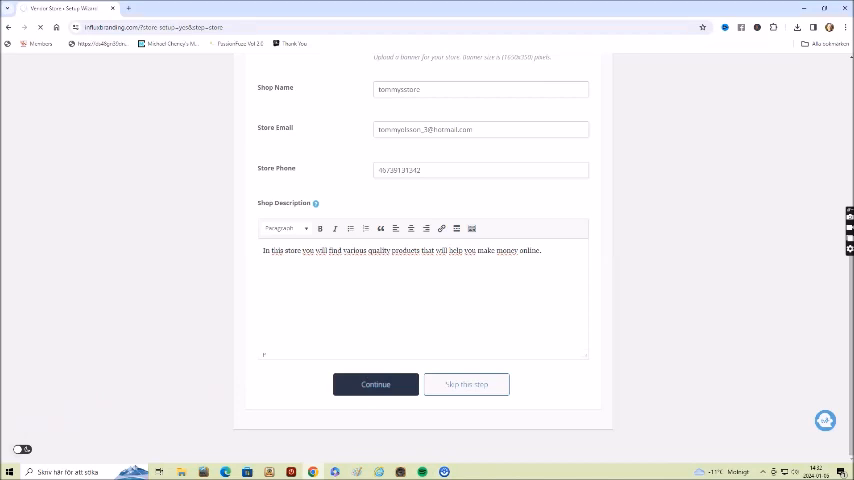
{"action": "mouse_move", "coordinate": [177, 322]}
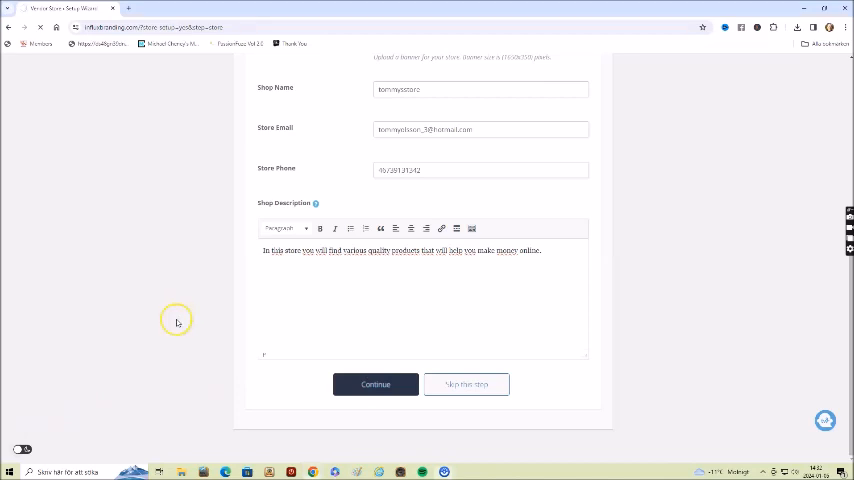
Step: Continue from Payment with PayPal preferred and the PayPal email left blank, reaching Policies
{"action": "left_click", "coordinate": [375, 384]}
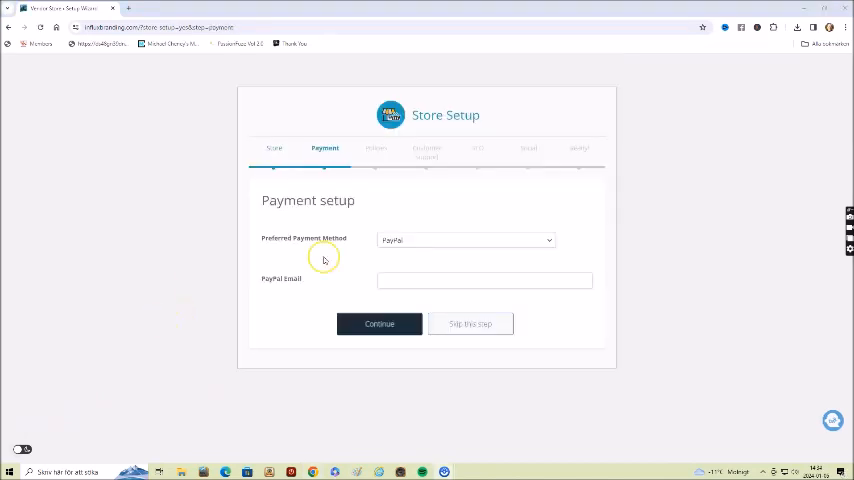
{"action": "mouse_move", "coordinate": [438, 284]}
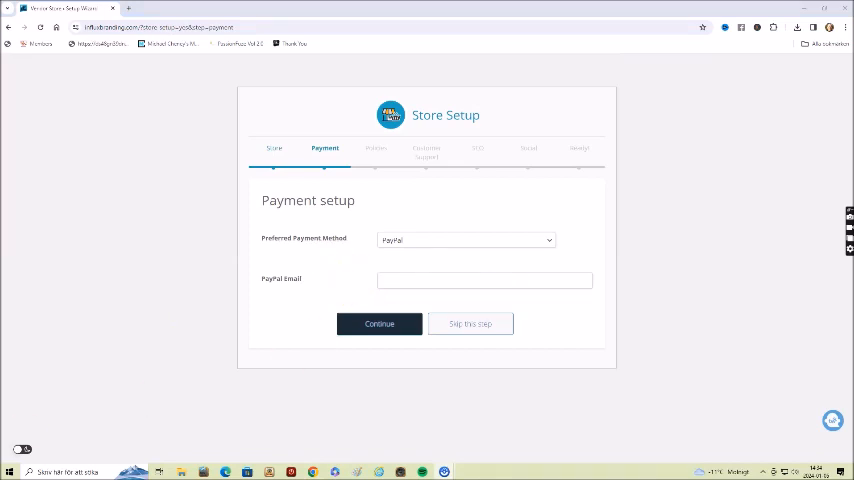
{"action": "left_click", "coordinate": [379, 323]}
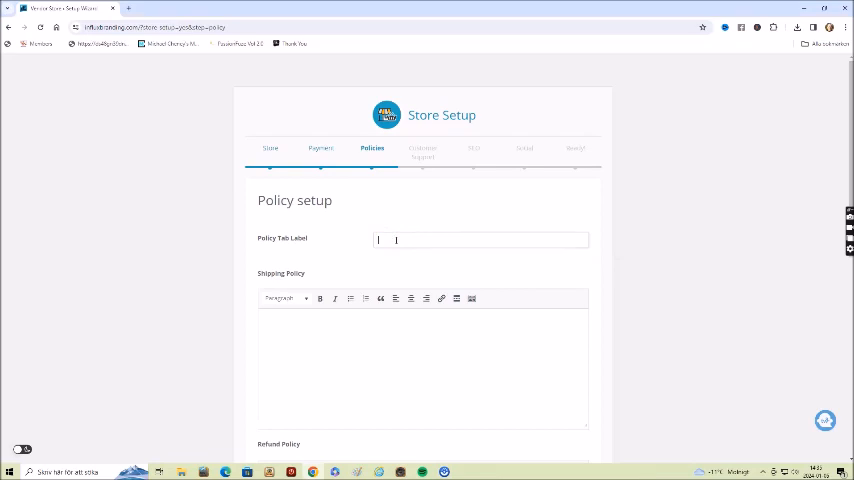
Step: Set the Policy Tab Label to 'Policy', leave Shipping Policy empty, and continue to Customer Support
{"action": "type", "text": "Policy"}
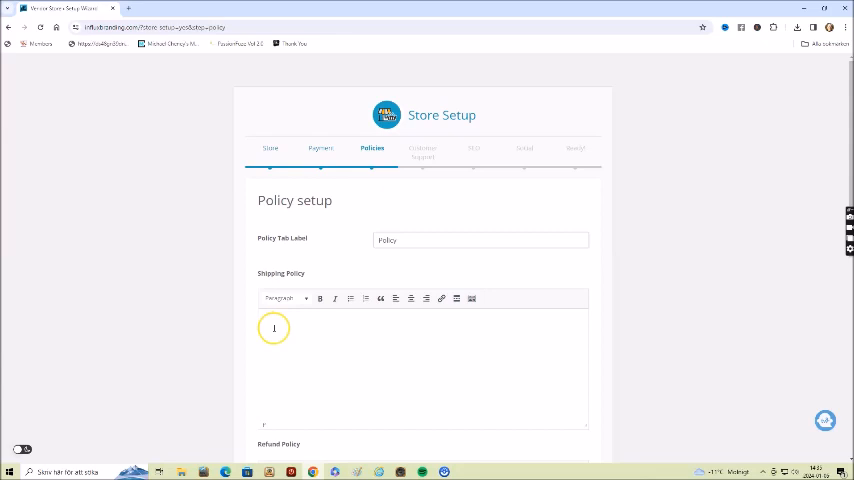
{"action": "mouse_move", "coordinate": [283, 390]}
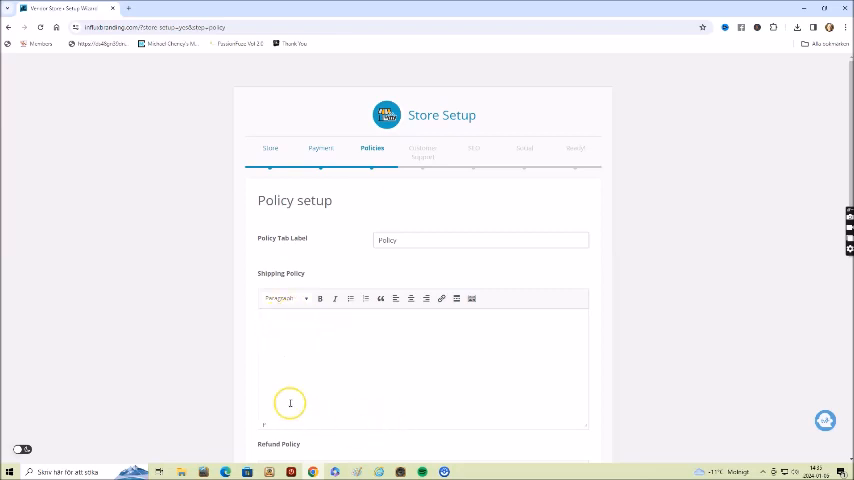
{"action": "mouse_move", "coordinate": [273, 325]}
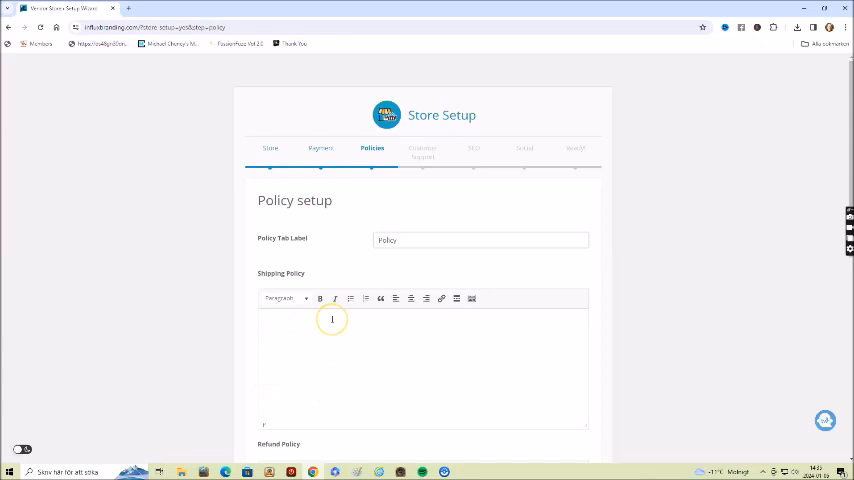
{"action": "mouse_move", "coordinate": [317, 346]}
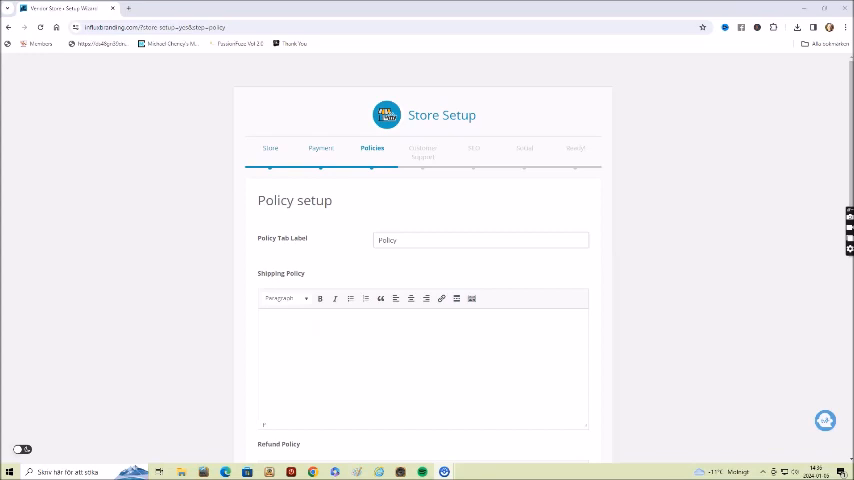
{"action": "left_click", "coordinate": [422, 148]}
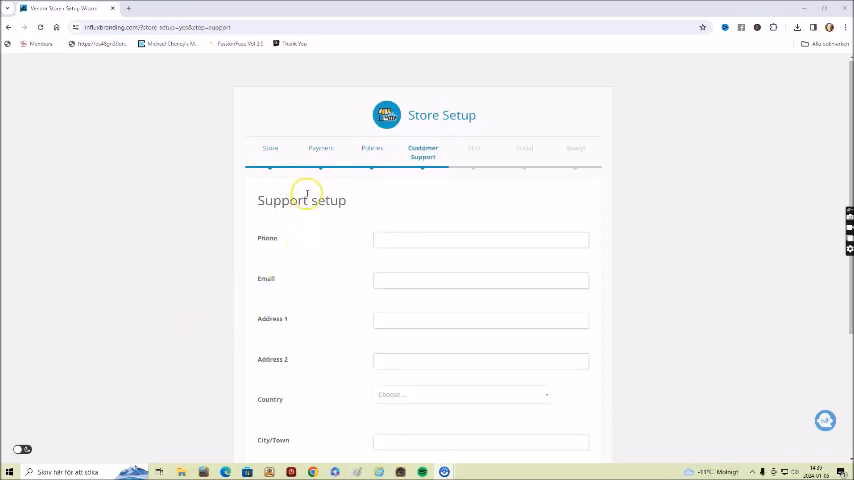
{"action": "mouse_move", "coordinate": [324, 217]}
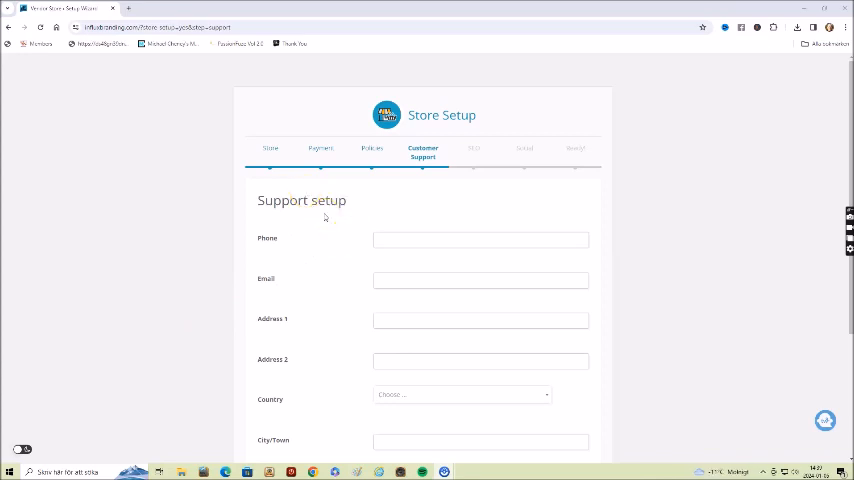
Step: Scroll through the blank Customer Support step before moving on to Store SEO
{"action": "scroll", "scroll_direction": "down", "scroll_amount": 3}
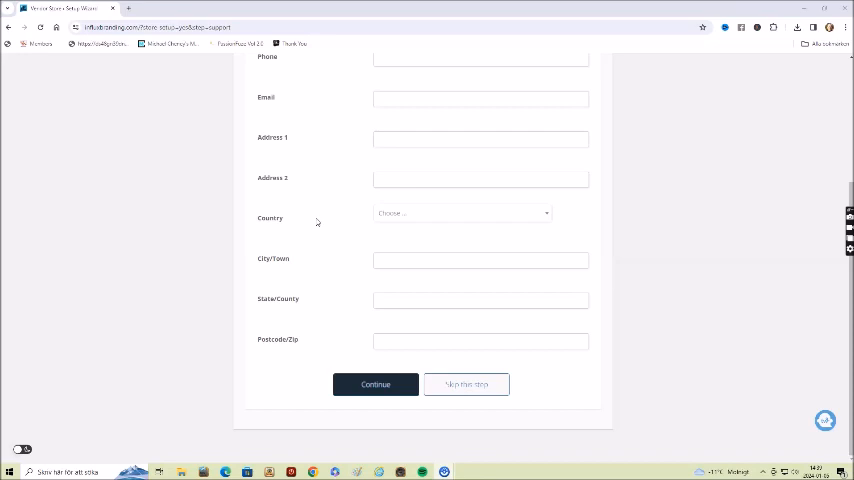
{"action": "mouse_move", "coordinate": [216, 311]}
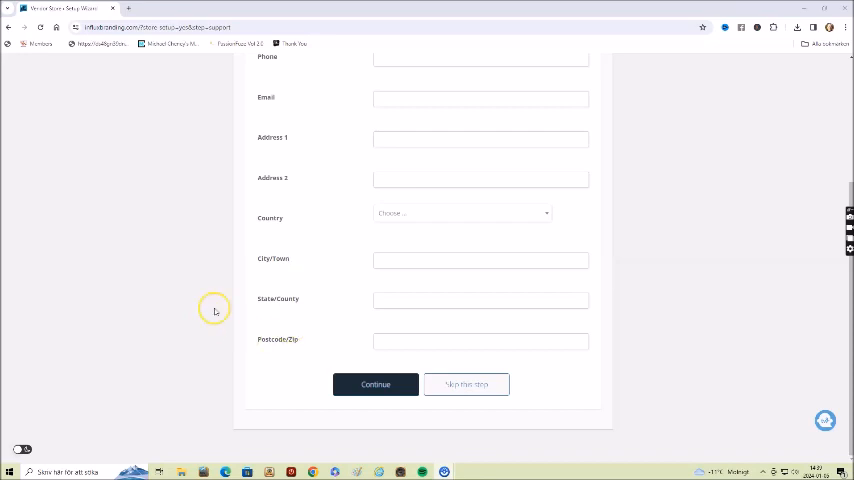
{"action": "scroll", "scroll_direction": "up", "scroll_amount": 3}
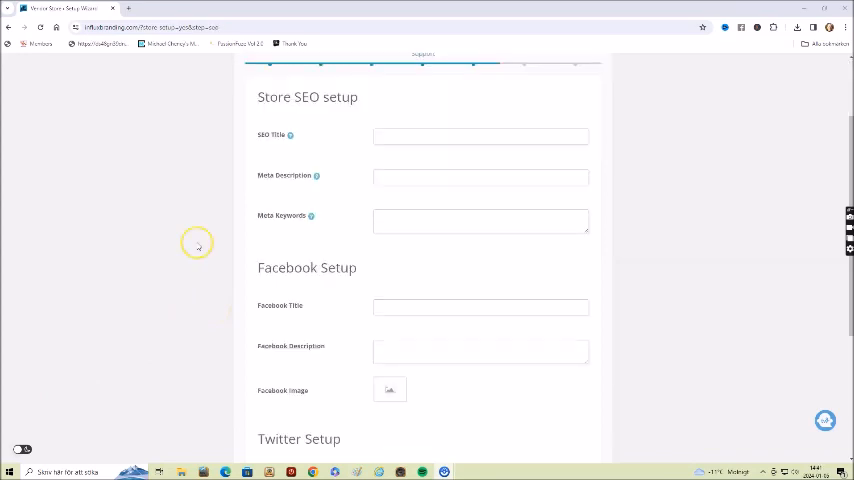
{"action": "mouse_move", "coordinate": [323, 184]}
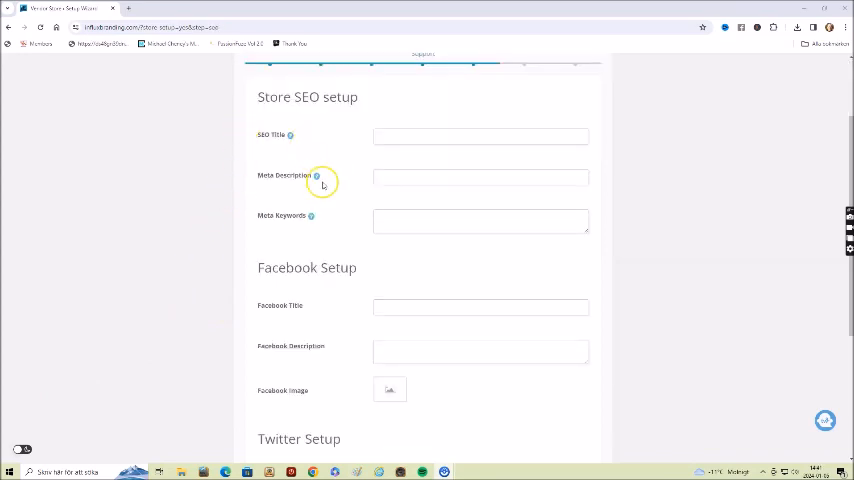
{"action": "mouse_move", "coordinate": [390, 278]}
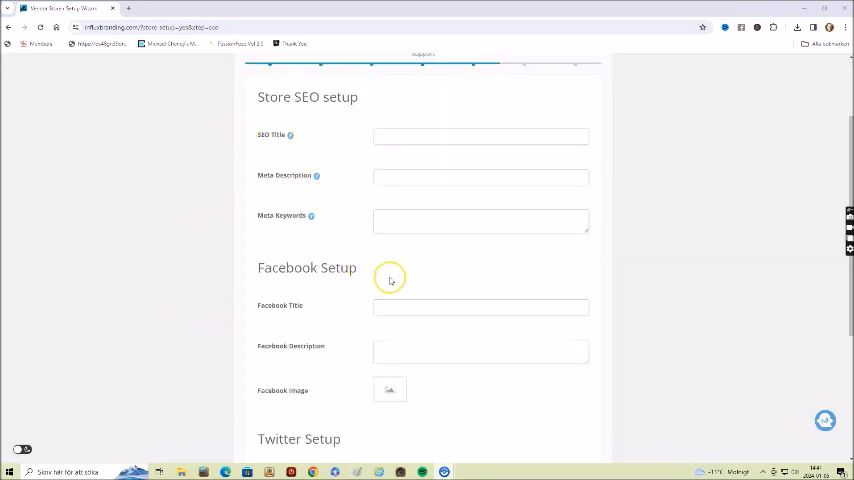
{"action": "mouse_move", "coordinate": [345, 286]}
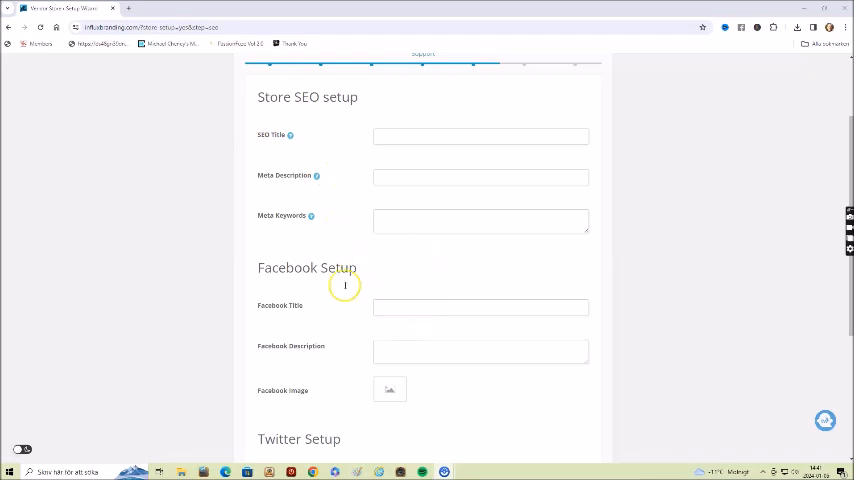
{"action": "mouse_move", "coordinate": [378, 272]}
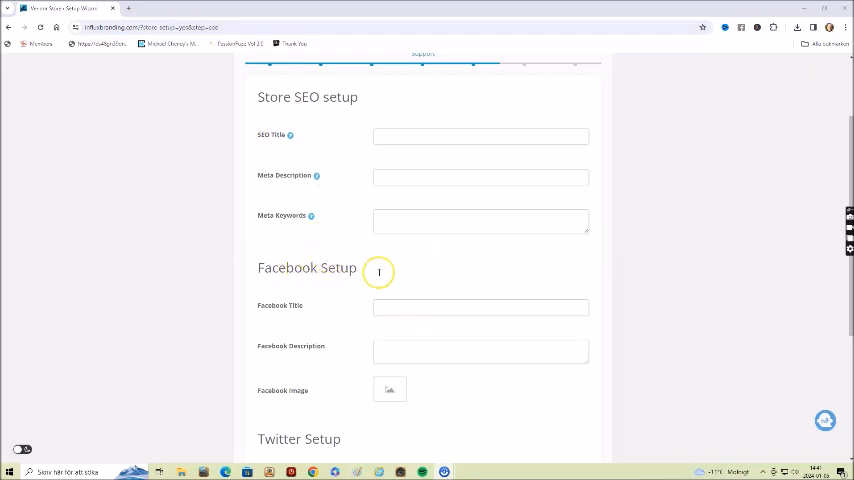
{"action": "mouse_move", "coordinate": [263, 218]}
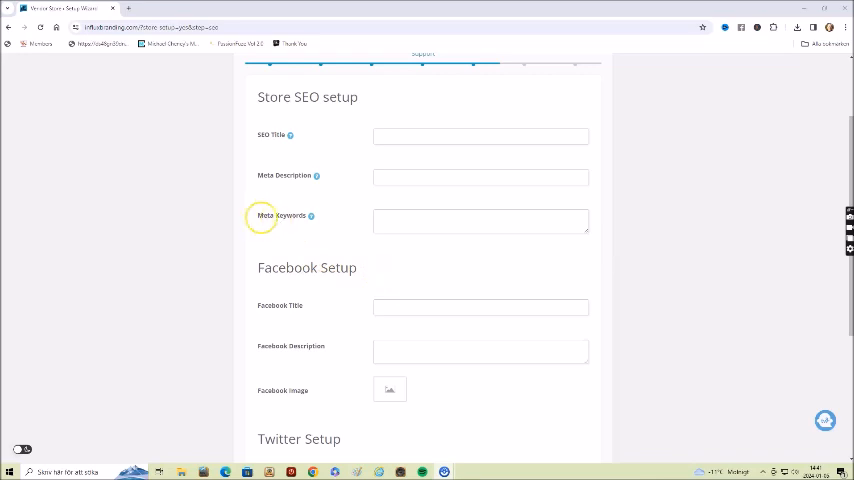
{"action": "scroll", "scroll_direction": "down", "scroll_amount": 3}
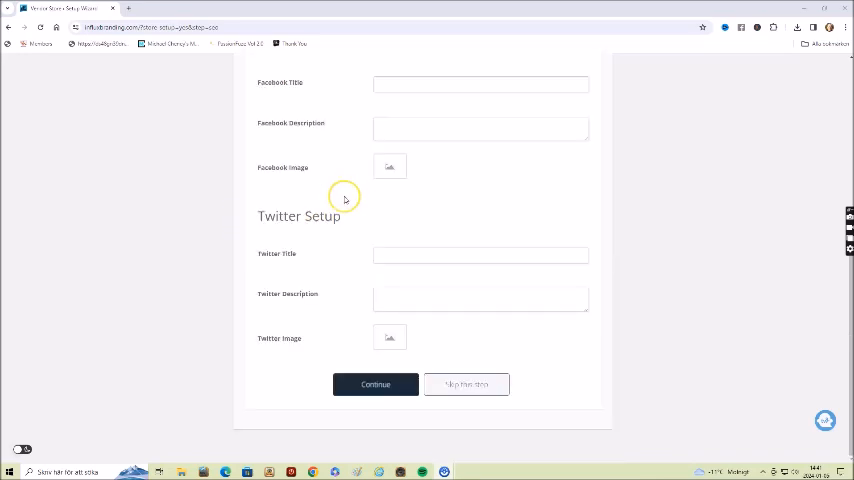
{"action": "mouse_move", "coordinate": [350, 218]}
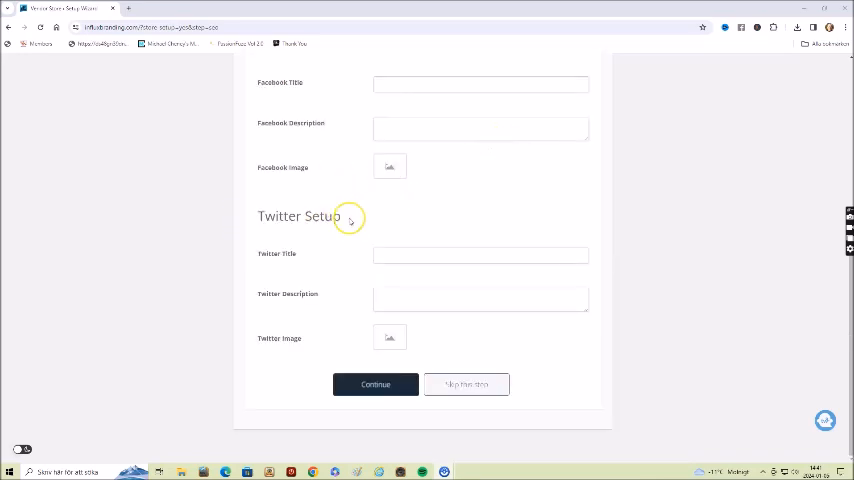
{"action": "mouse_move", "coordinate": [355, 382]}
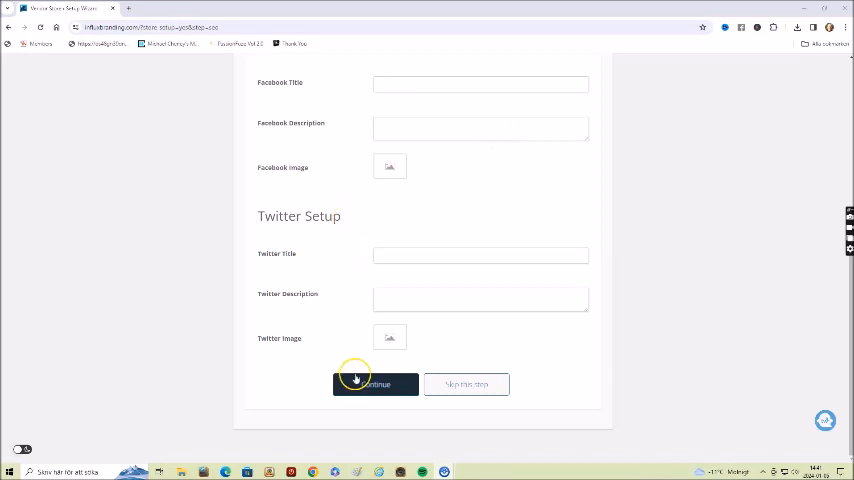
{"action": "scroll", "scroll_direction": "up", "scroll_amount": 3}
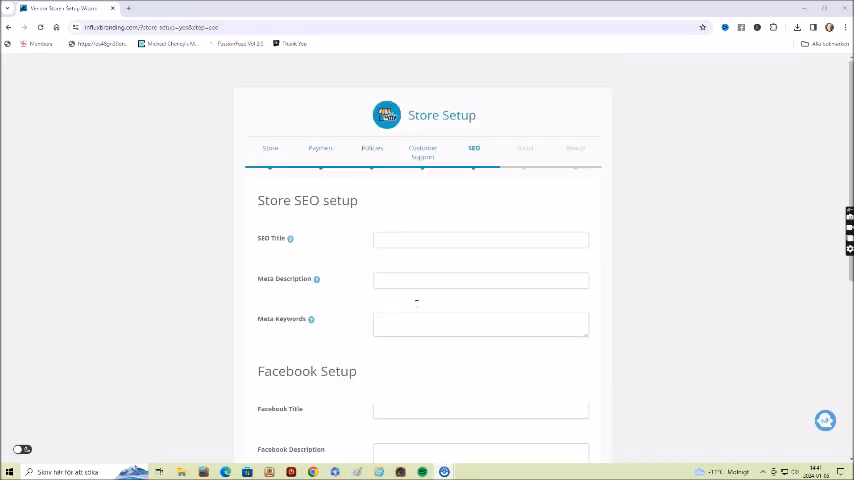
{"action": "scroll", "scroll_direction": "down", "scroll_amount": 3}
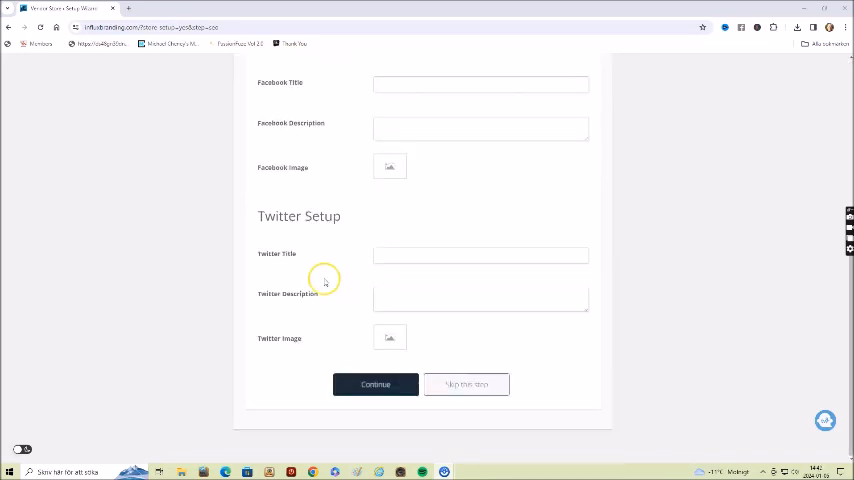
{"action": "mouse_move", "coordinate": [9, 425]}
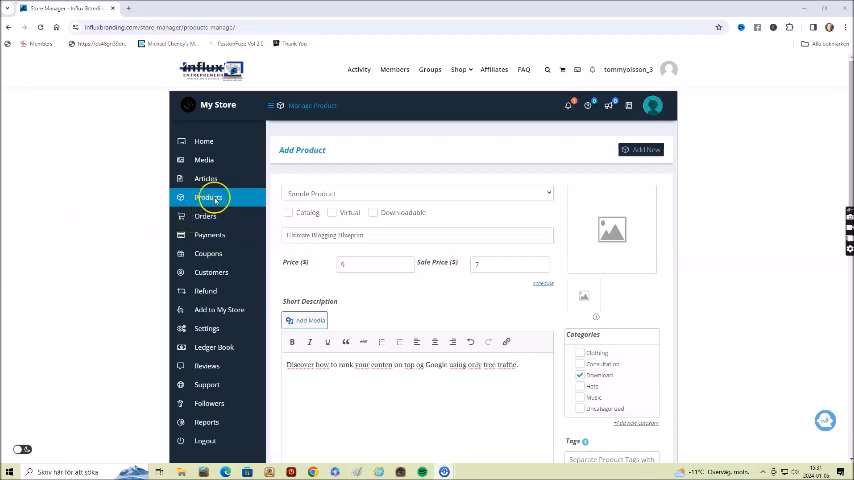
{"action": "mouse_move", "coordinate": [95, 196]}
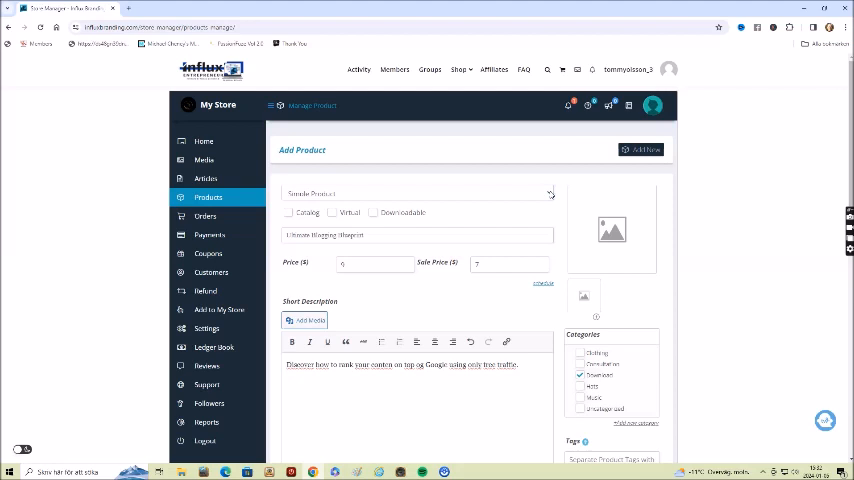
{"action": "mouse_move", "coordinate": [548, 193]}
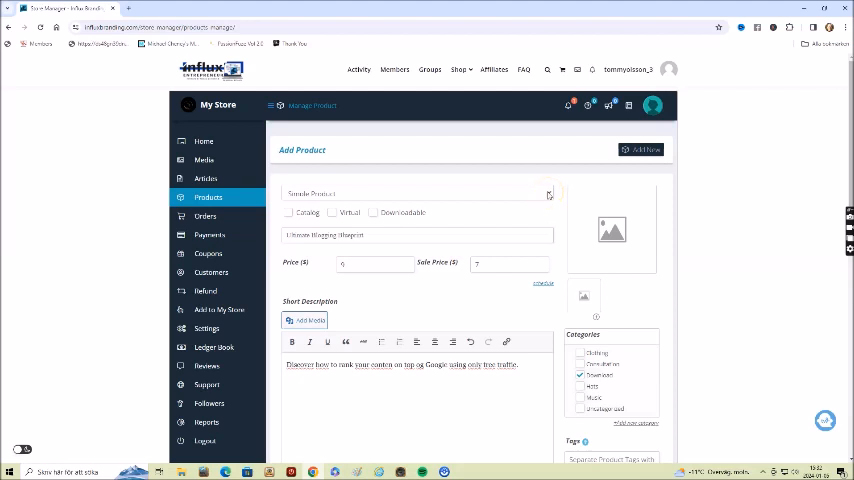
Step: Scroll through the Ultimate Blogging Blueprint product form, its shipping tabs and Draft/Submit options
{"action": "scroll", "scroll_direction": "down", "scroll_amount": 3}
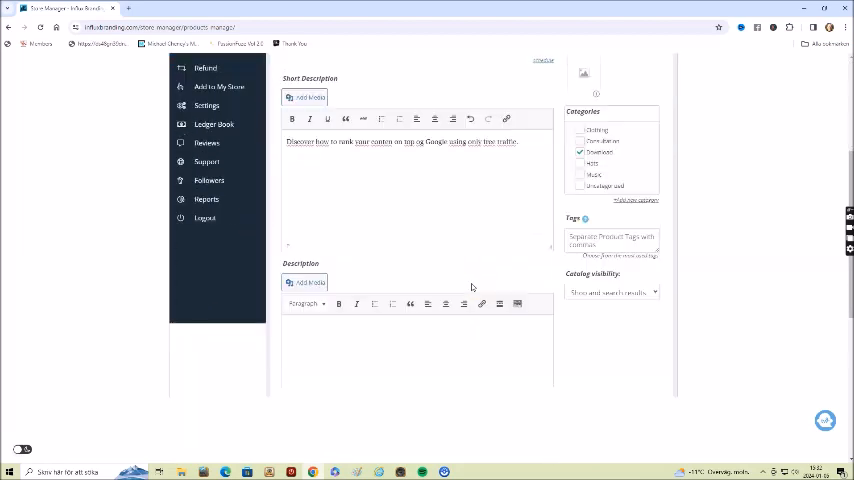
{"action": "scroll", "scroll_direction": "down", "scroll_amount": 3}
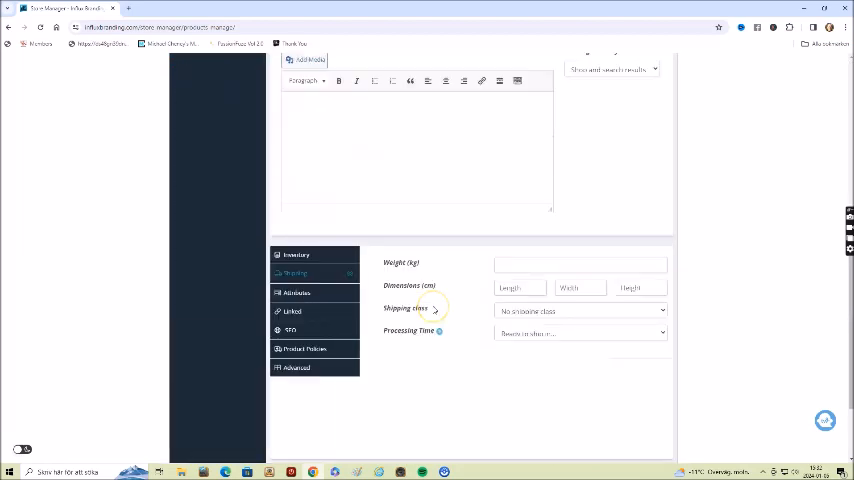
{"action": "scroll", "scroll_direction": "down", "scroll_amount": 3}
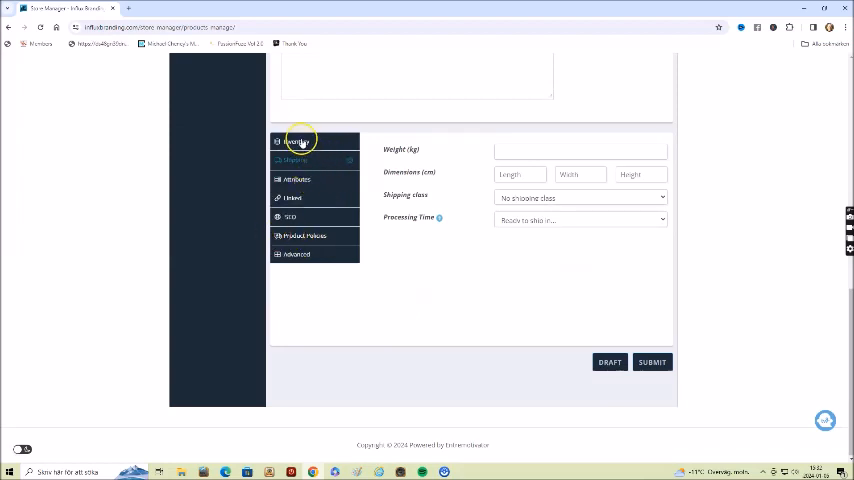
{"action": "scroll", "scroll_direction": "up", "scroll_amount": 3}
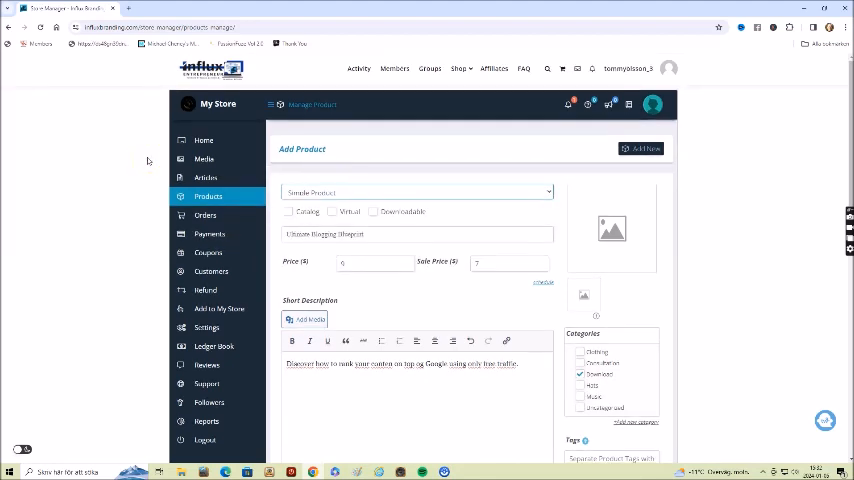
{"action": "scroll", "scroll_direction": "down", "scroll_amount": 3}
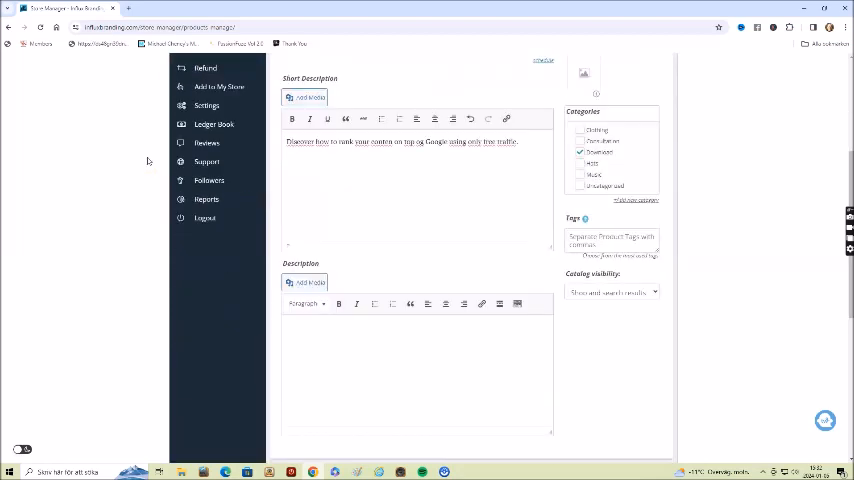